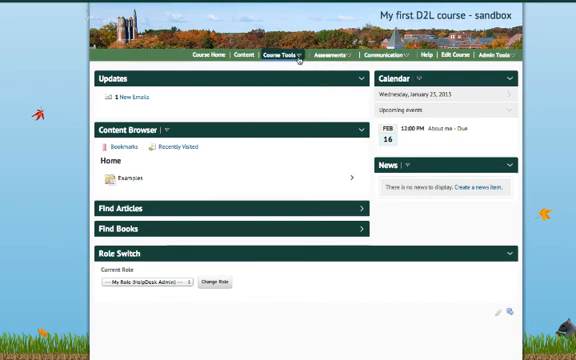
# Step: Show the Course Tools menu listing Attendance, Checklist and Glossary
pyautogui.click(283, 57)
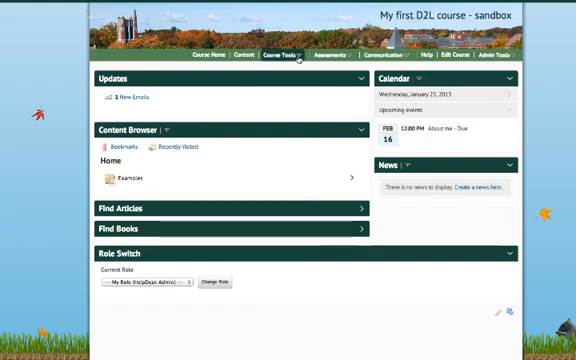
pyautogui.click(281, 57)
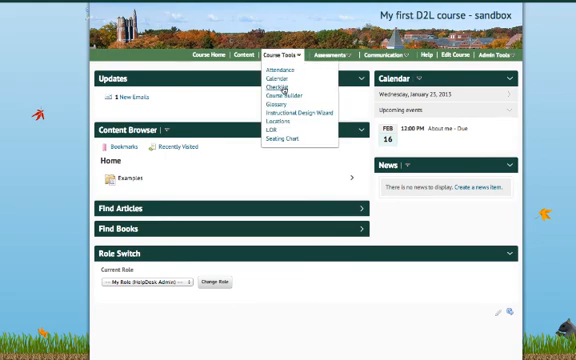
# Step: Create and save a new checklist named 'Week 1 Checklist' from the Checklist tool
pyautogui.click(276, 87)
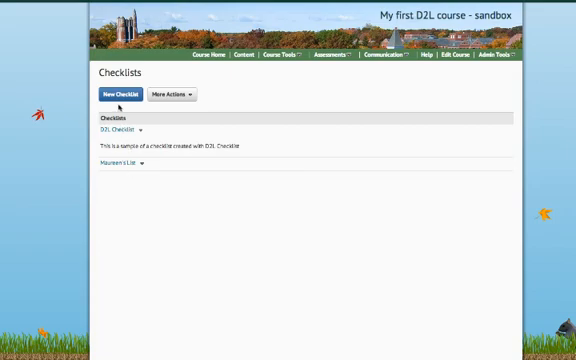
pyautogui.moveTo(248, 181)
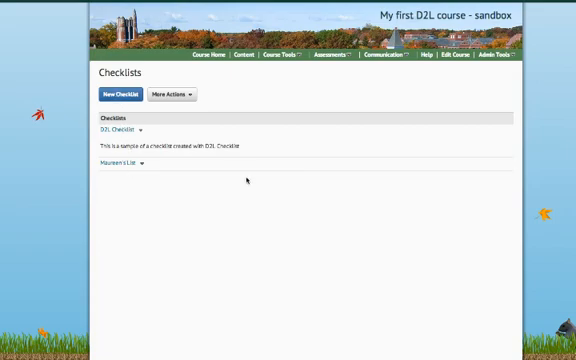
pyautogui.click(120, 95)
pyautogui.write('Week 1 Checklist')
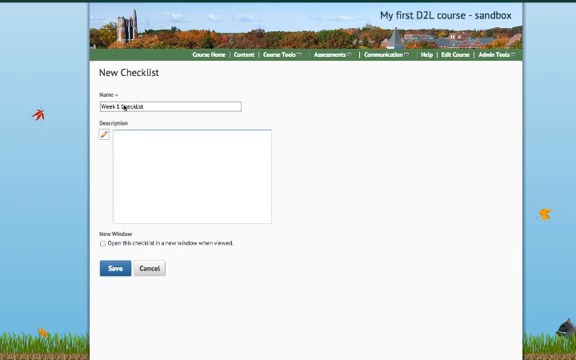
pyautogui.click(108, 135)
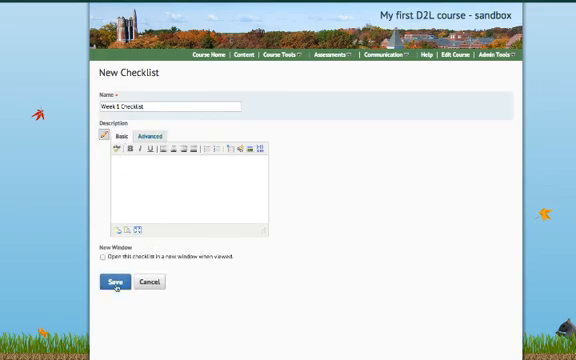
pyautogui.click(109, 283)
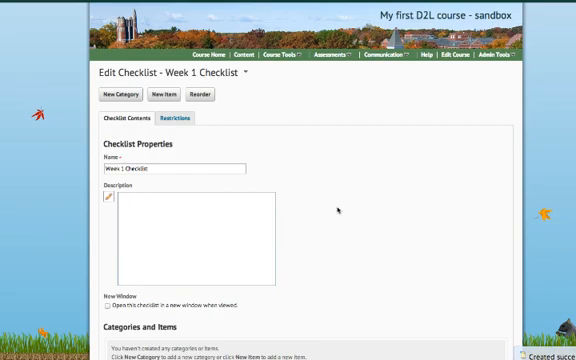
pyautogui.scroll(-3)
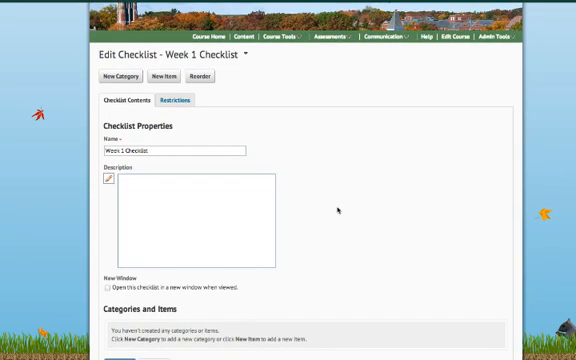
pyautogui.click(120, 76)
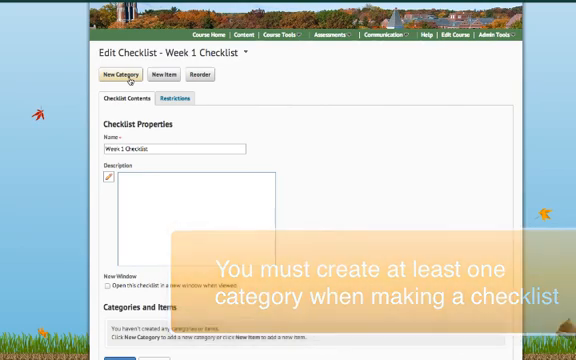
# Step: Add the categories 'Readings' and 'Lab Exercises' to the checklist
pyautogui.click(123, 75)
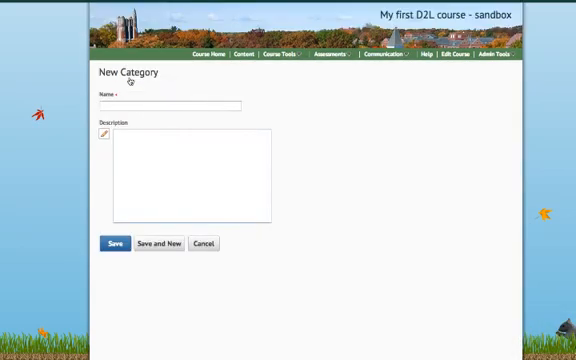
pyautogui.click(175, 105)
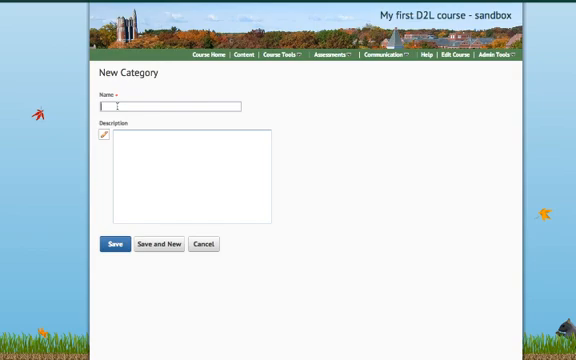
pyautogui.write('Readings')
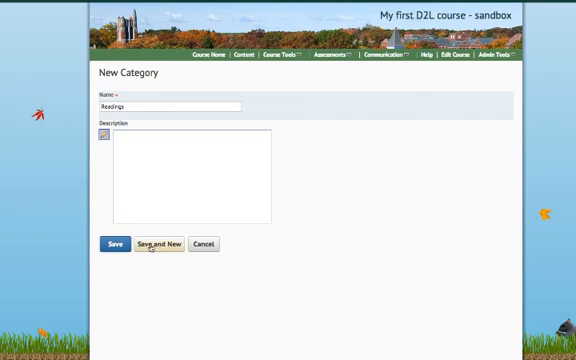
pyautogui.click(163, 243)
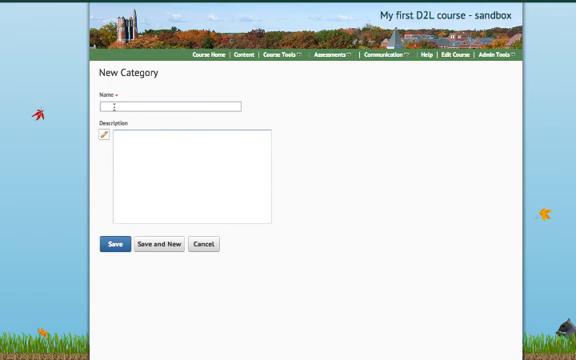
pyautogui.write('Lab')
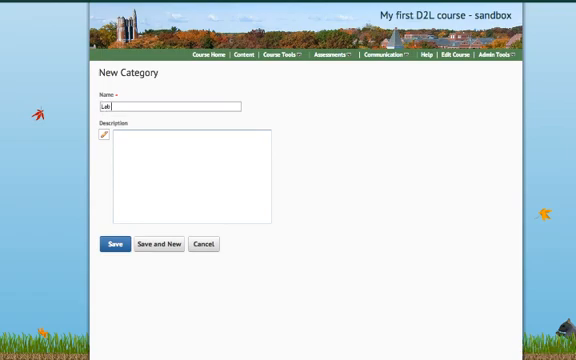
pyautogui.write('Exercises')
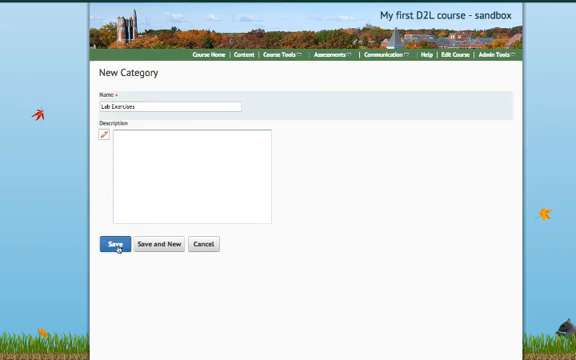
pyautogui.click(113, 245)
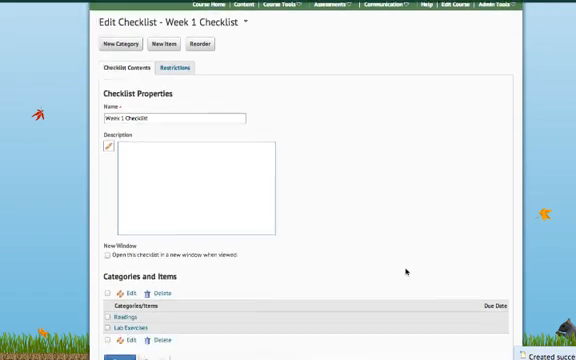
pyautogui.scroll(3)
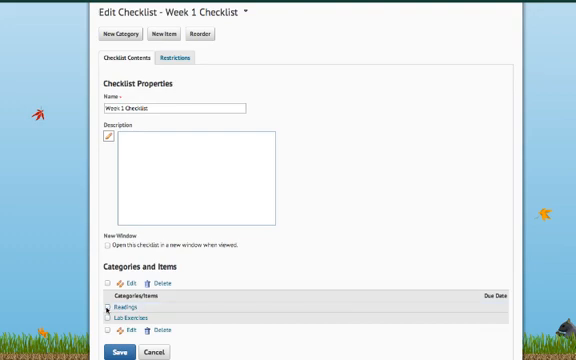
pyautogui.moveTo(288, 233)
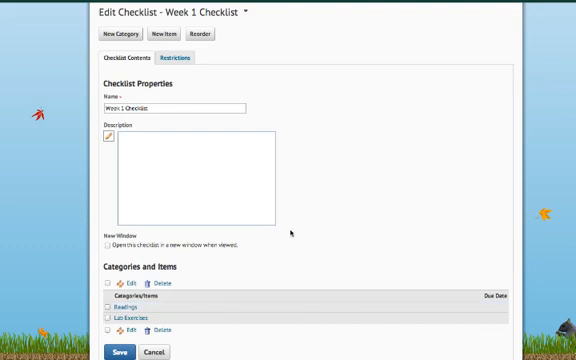
pyautogui.scroll(3)
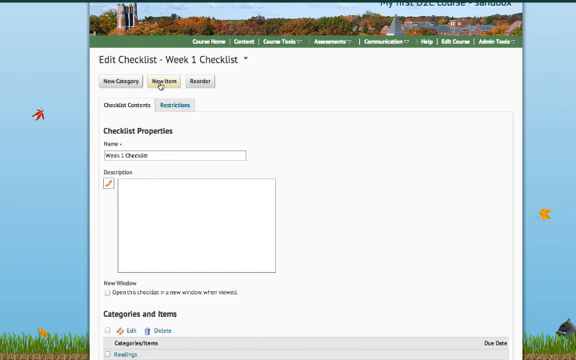
# Step: Start a Readings item 'Chapter 1' with a description to read it by Thursday
pyautogui.click(162, 79)
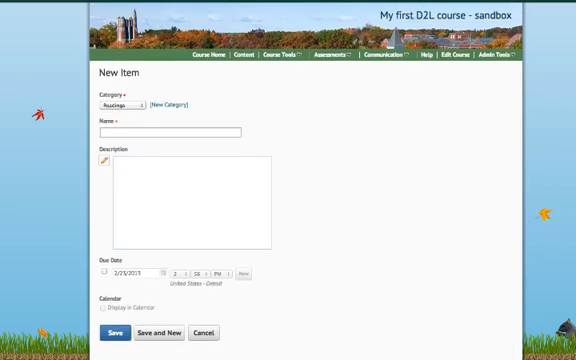
pyautogui.write('Chapter 1')
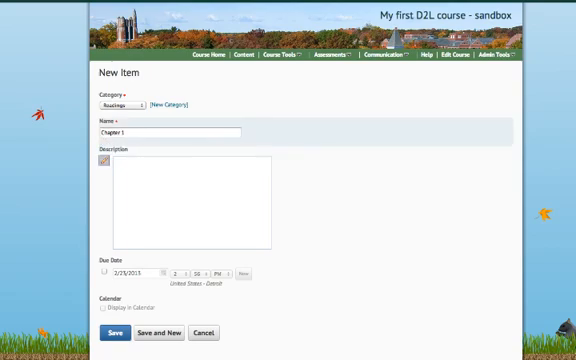
pyautogui.click(180, 165)
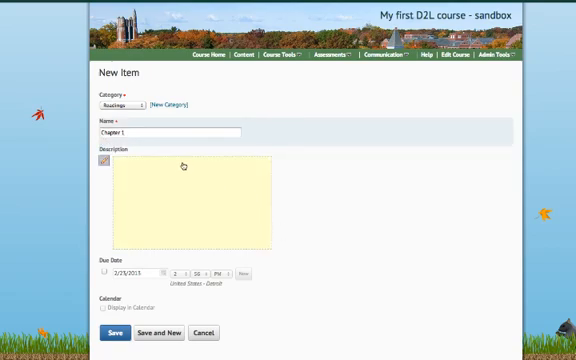
pyautogui.click(101, 162)
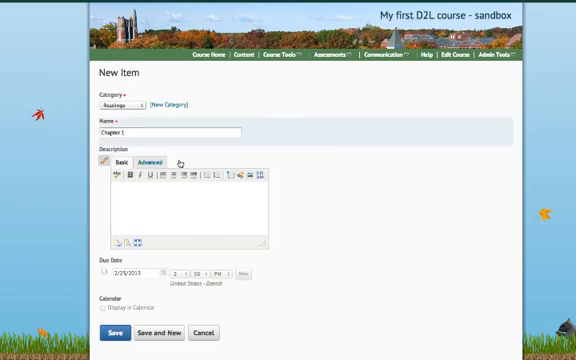
pyautogui.write('Chapter 1 should be read')
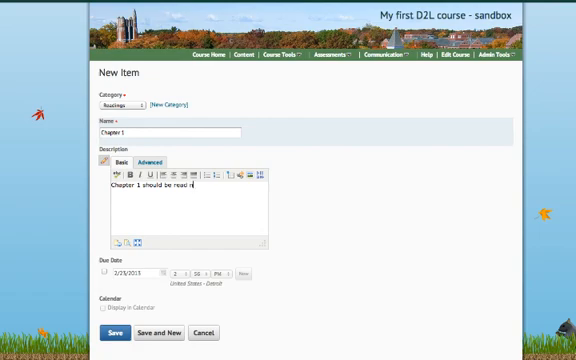
pyautogui.write('no later than Thursday.')
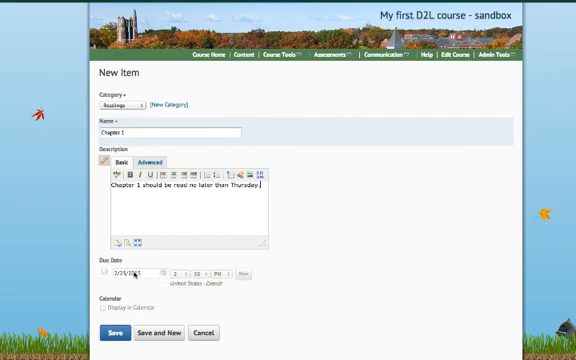
# Step: Give Chapter 1 a due date of 2/25/2013 and display it in the calendar
pyautogui.click(104, 272)
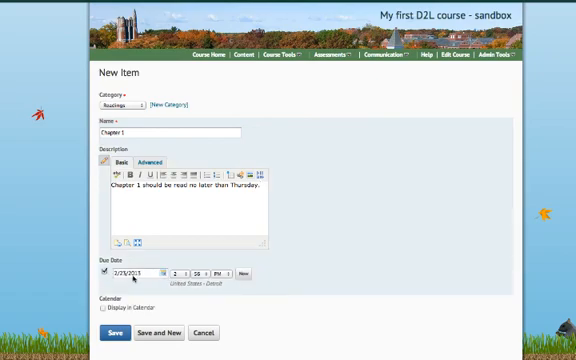
pyautogui.click(100, 303)
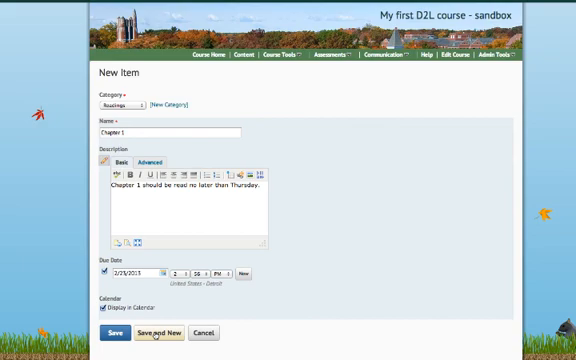
# Step: Save Chapter 1 and draft a 'Chapter 2' Readings item with a due date
pyautogui.click(165, 333)
pyautogui.write('2')
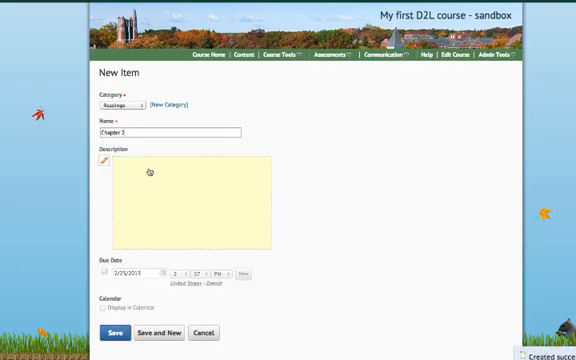
pyautogui.click(106, 161)
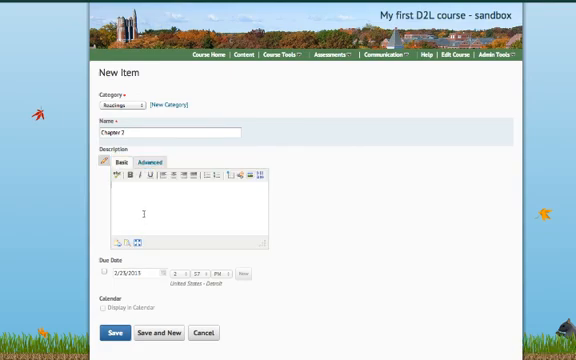
pyautogui.click(103, 271)
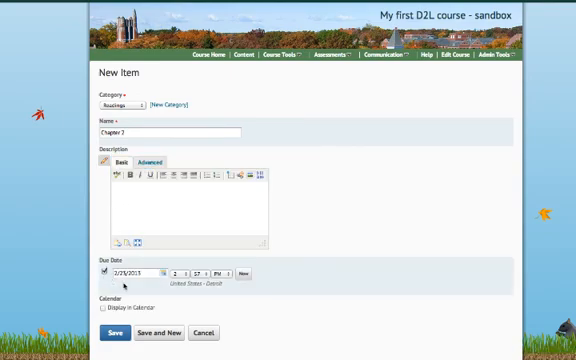
pyautogui.click(118, 273)
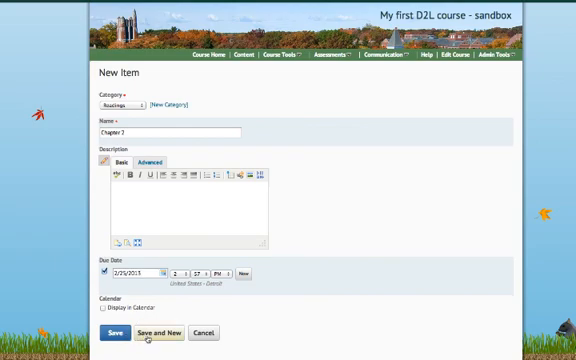
# Step: Save Chapter 2 and enter a 'Chapter 3' Readings item with no due date
pyautogui.click(153, 334)
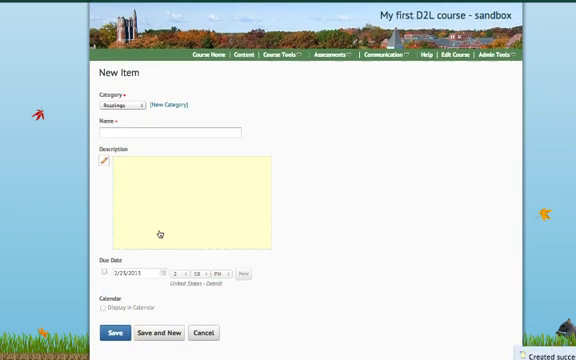
pyautogui.write('Chapt')
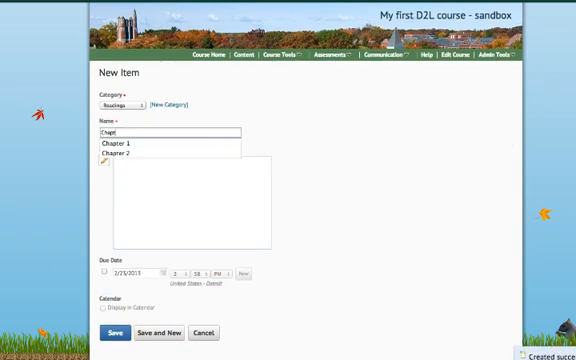
pyautogui.click(125, 149)
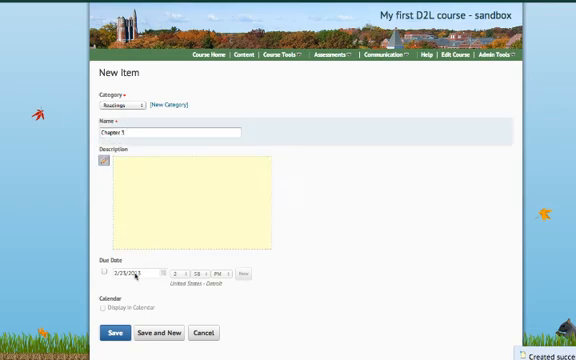
pyautogui.click(195, 205)
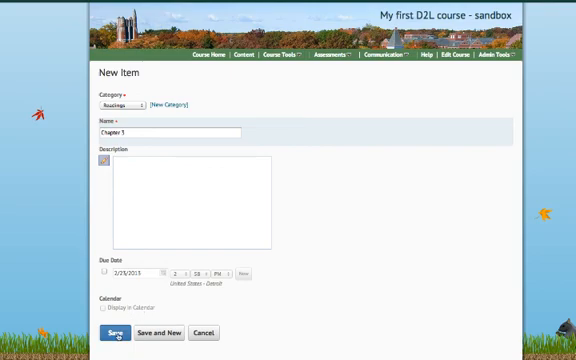
# Step: Save Chapter 3 and review Chapters 1–3 under Readings in the items list
pyautogui.click(110, 334)
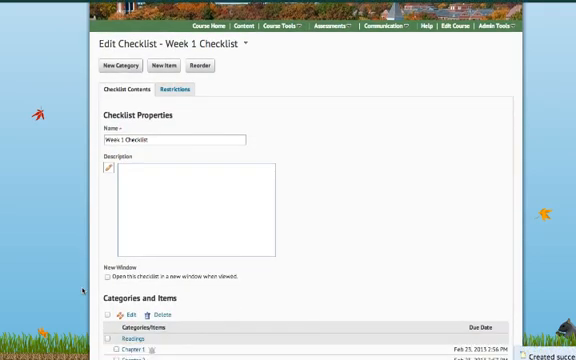
pyautogui.scroll(-3)
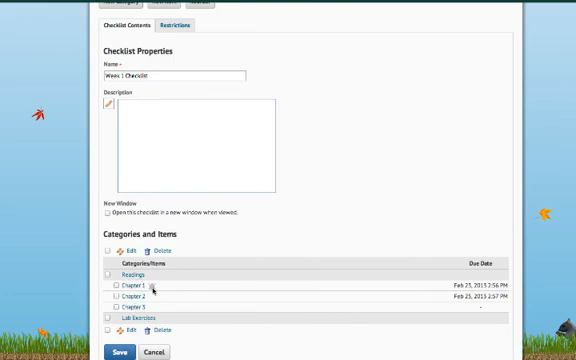
pyautogui.moveTo(128, 287)
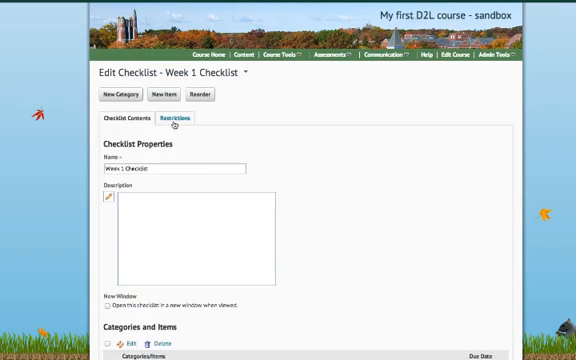
pyautogui.scroll(-3)
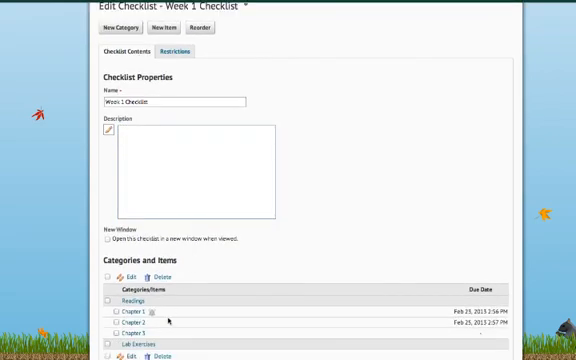
pyautogui.scroll(3)
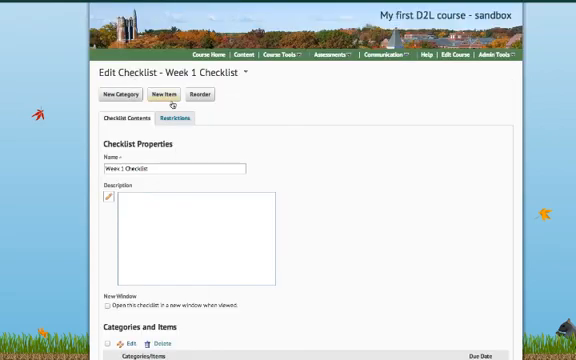
# Step: Draft a Lab Exercises item 'Complete Lab Exercise #1' due 2/26/2013
pyautogui.click(164, 95)
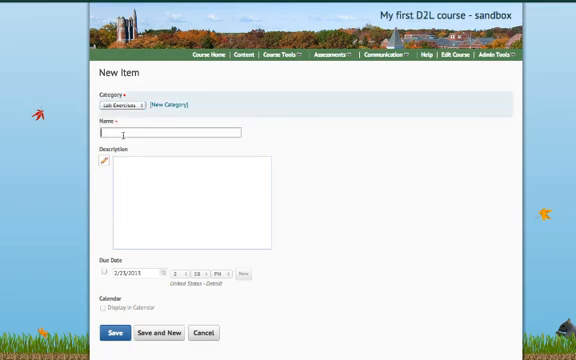
pyautogui.write('Comp')
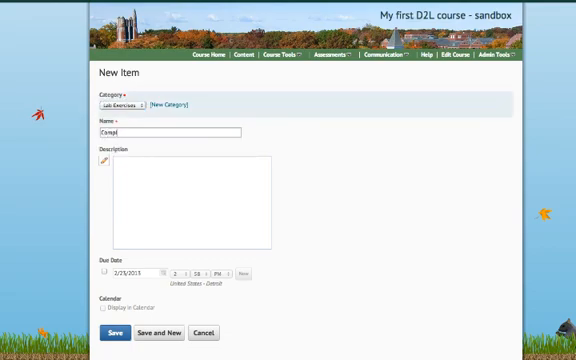
pyautogui.write('Complete Lab')
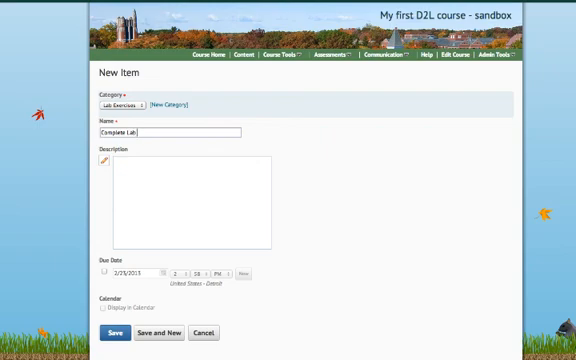
pyautogui.write('Exercise #1')
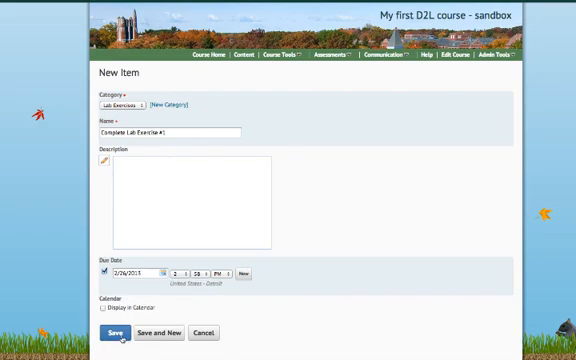
# Step: Save the 'Complete Lab Exercise #1' item and then the Week 1 Checklist
pyautogui.click(112, 332)
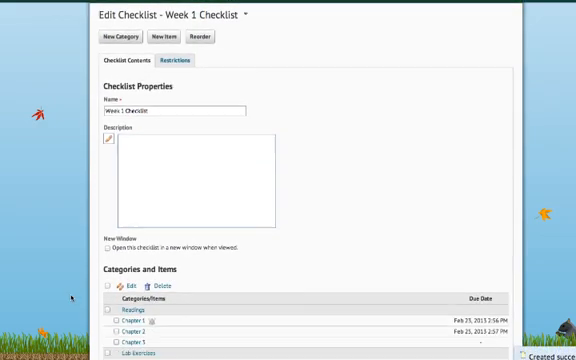
pyautogui.scroll(-3)
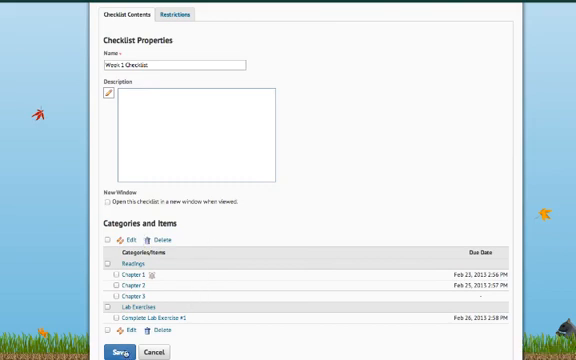
pyautogui.click(118, 349)
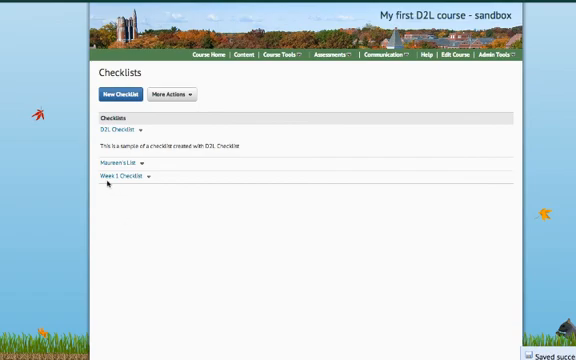
pyautogui.moveTo(112, 178)
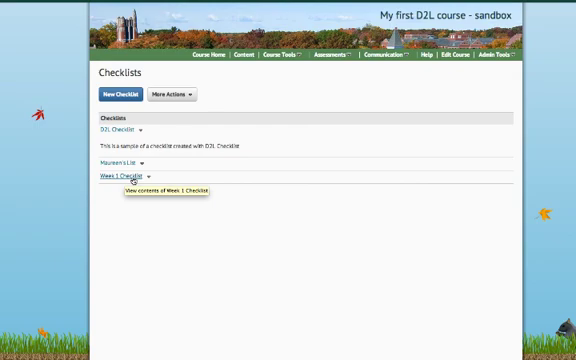
pyautogui.moveTo(115, 178)
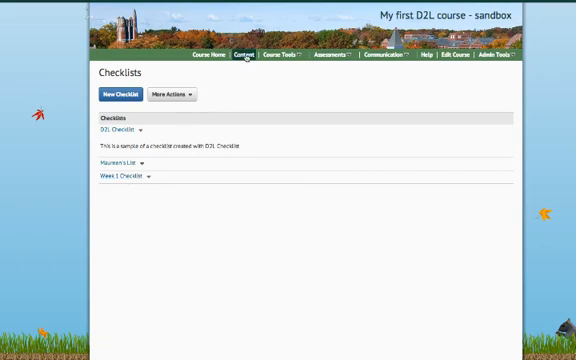
# Step: Go to Content and show the Examples module's options, including New Quicklink
pyautogui.click(240, 57)
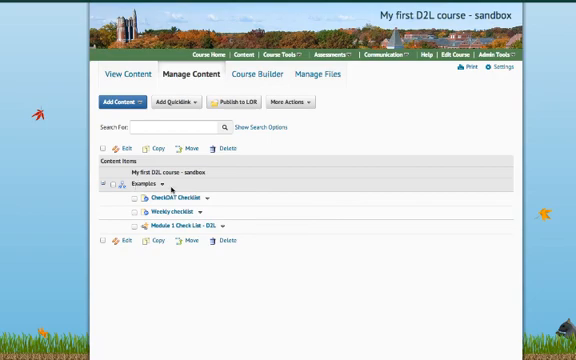
pyautogui.click(171, 188)
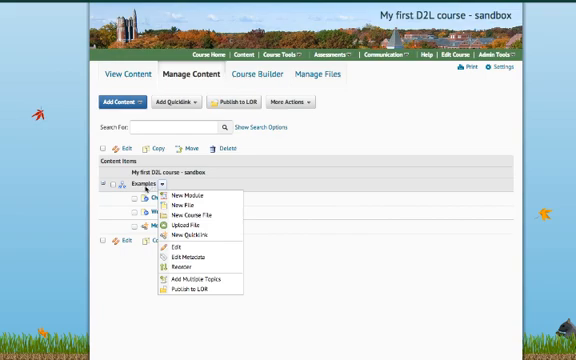
pyautogui.moveTo(193, 216)
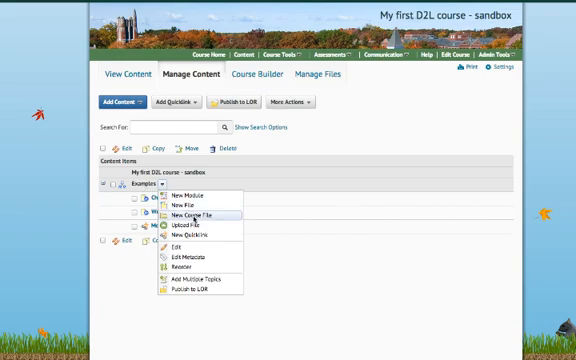
pyautogui.moveTo(195, 232)
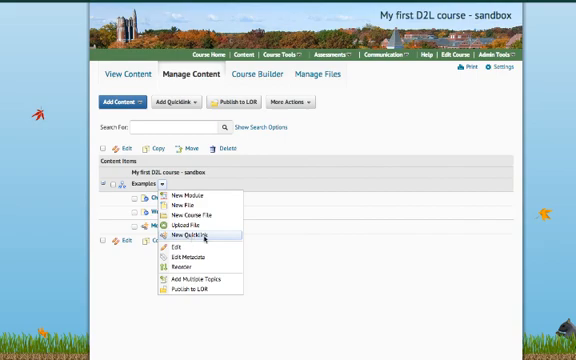
pyautogui.moveTo(208, 237)
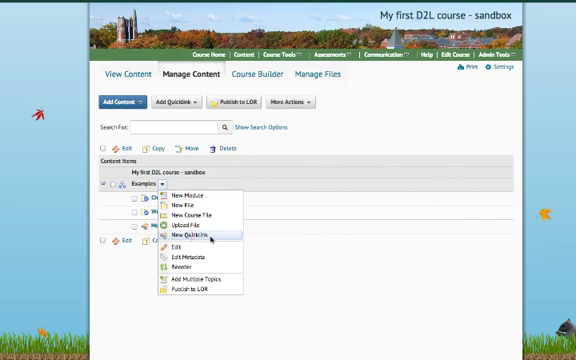
# Step: Create a new quicklink topic in the Examples module titled 'Week 1 Checklist'
pyautogui.click(190, 237)
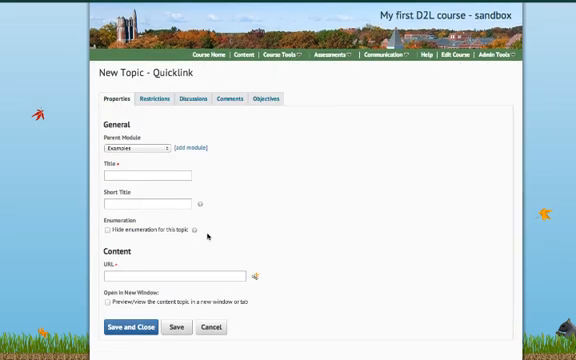
pyautogui.moveTo(135, 186)
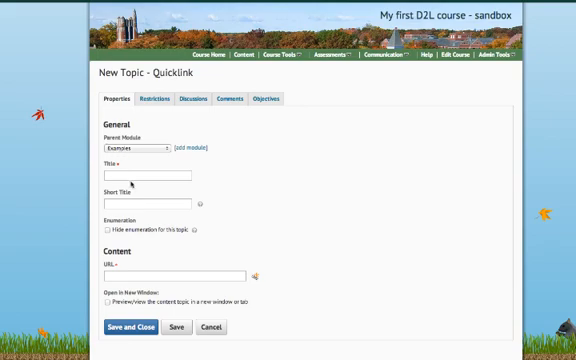
pyautogui.click(150, 174)
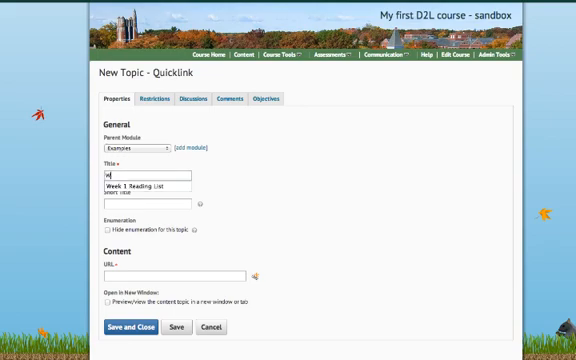
pyautogui.write('Week 1 Checklist')
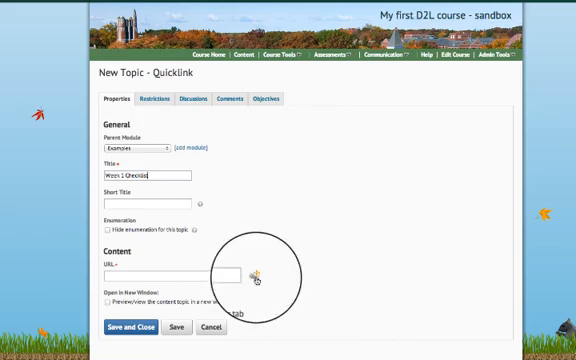
# Step: Point the quicklink at a Checklist resource, choosing 'Week 1 Checklist'
pyautogui.click(258, 275)
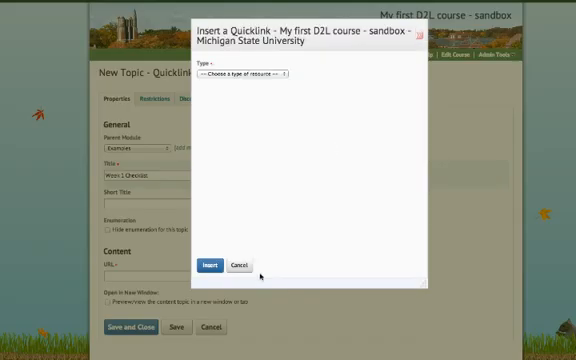
pyautogui.click(245, 73)
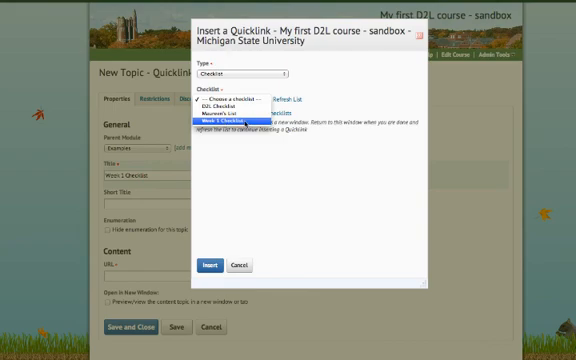
pyautogui.click(238, 119)
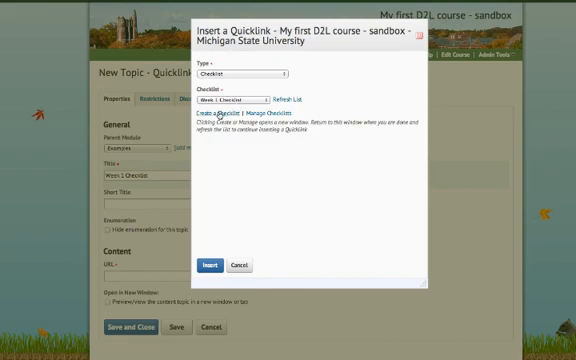
pyautogui.moveTo(214, 119)
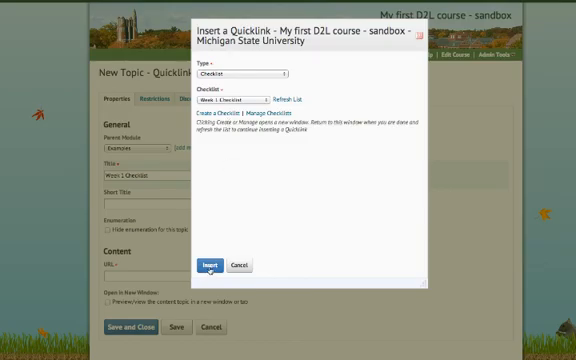
# Step: Insert the Week 1 Checklist link and save the topic
pyautogui.click(204, 263)
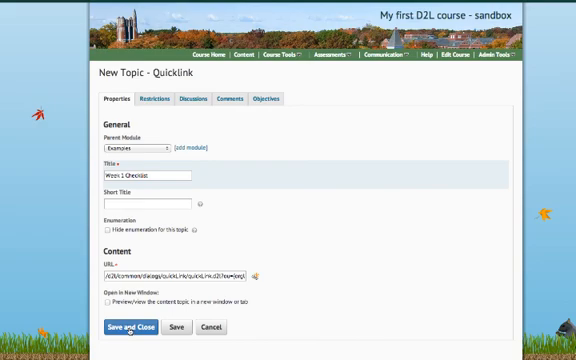
pyautogui.click(128, 327)
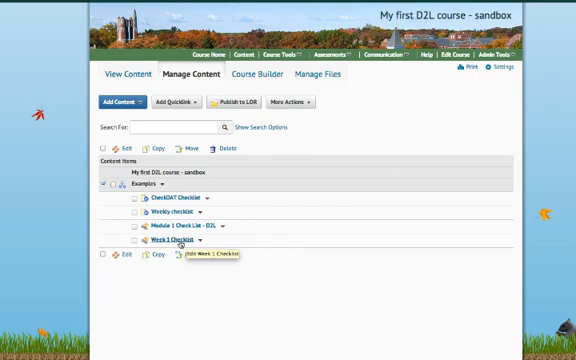
# Step: Open the Week 1 Checklist topic and mark Chapter 3 under Readings as completed
pyautogui.click(179, 239)
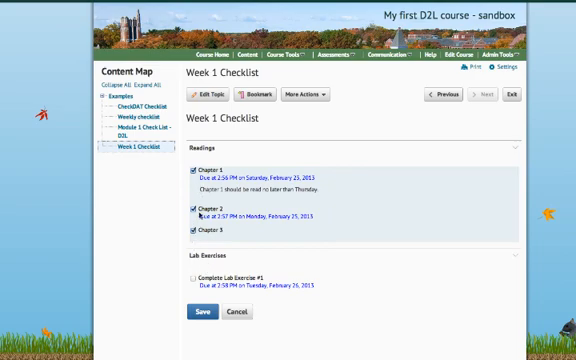
pyautogui.click(194, 231)
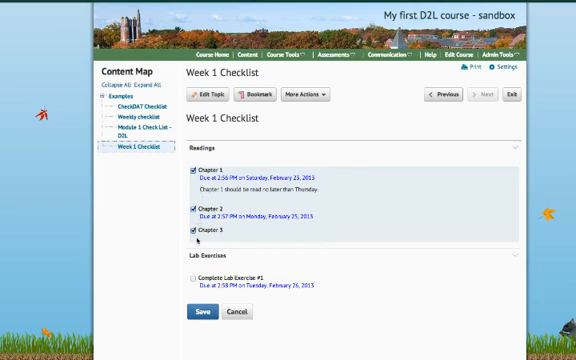